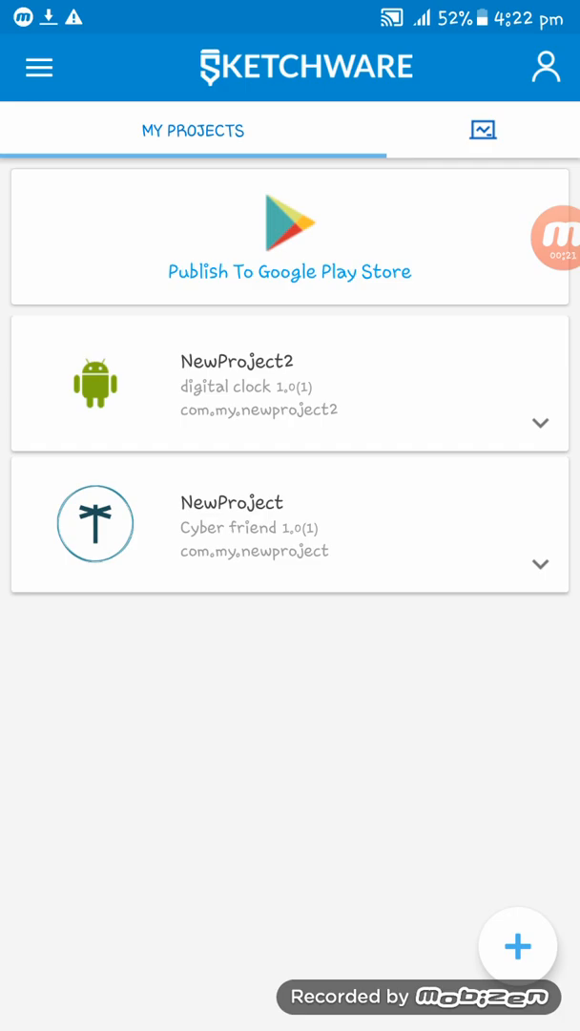
Step: Open the NewProject2 digital clock project from My Projects
{"action": "left_click", "coordinate": [237, 385]}
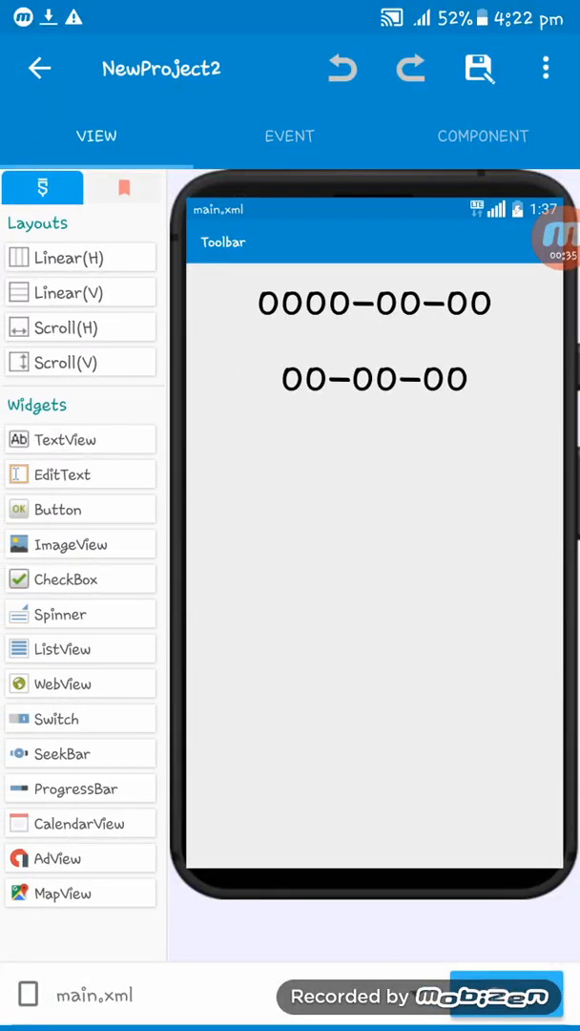
Step: Add the Activity: onBackPressed event to the project's events
{"action": "left_click", "coordinate": [290, 135]}
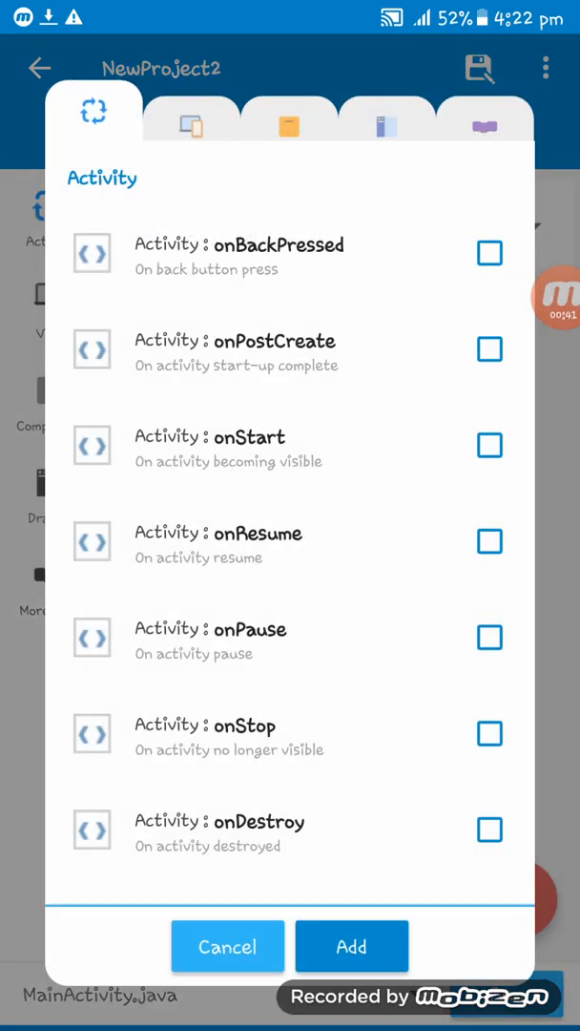
{"action": "left_click", "coordinate": [490, 252]}
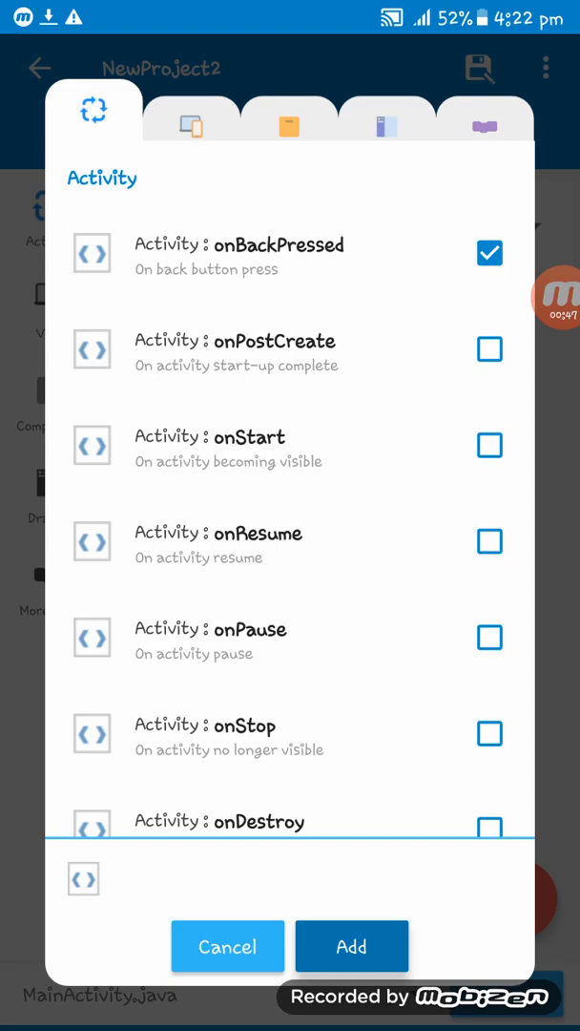
{"action": "left_click", "coordinate": [351, 946]}
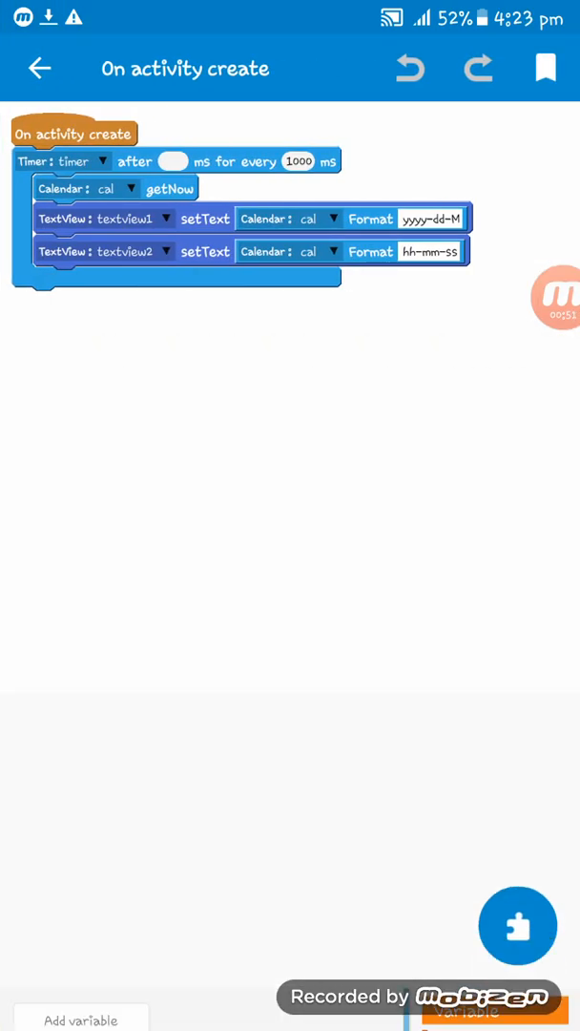
Step: Create a Number variable named time
{"action": "left_click", "coordinate": [81, 1019]}
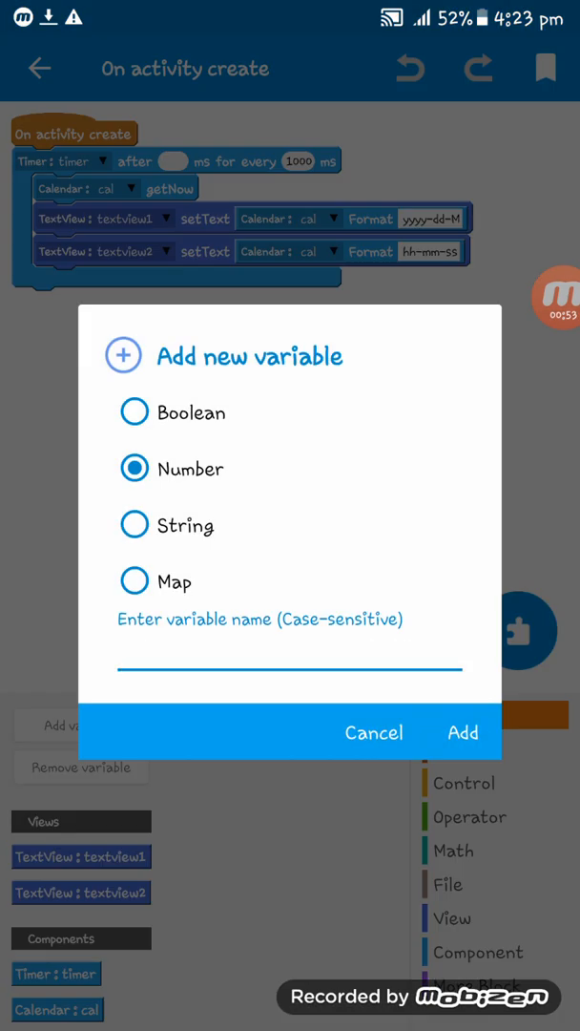
{"action": "left_click", "coordinate": [289, 668]}
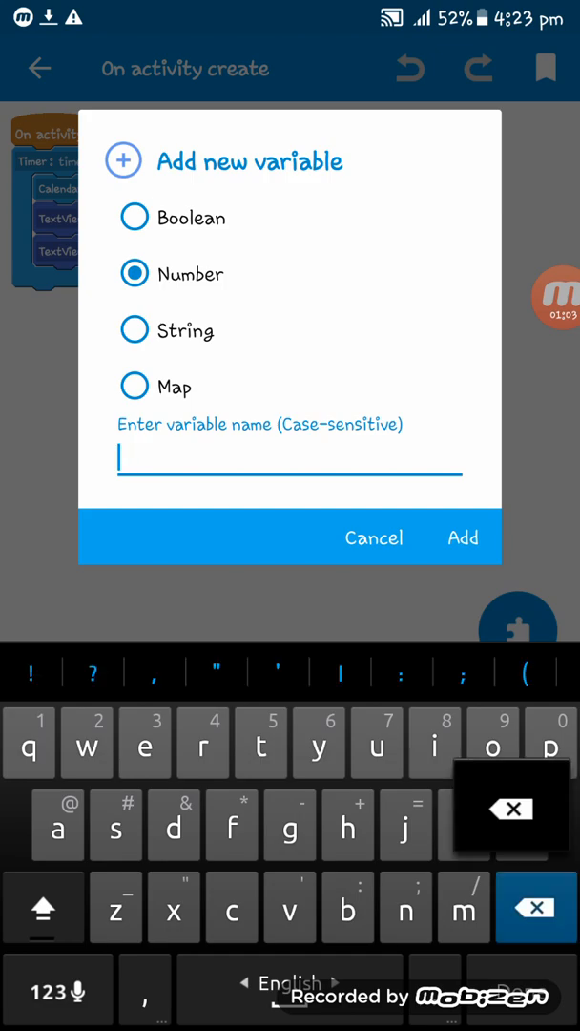
{"action": "type", "text": "tim"}
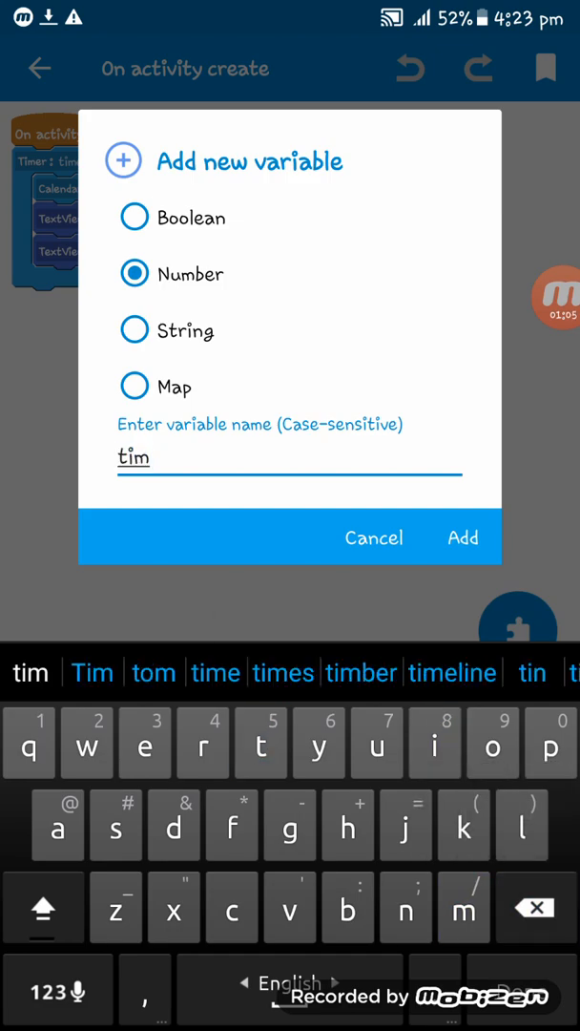
{"action": "type", "text": "e"}
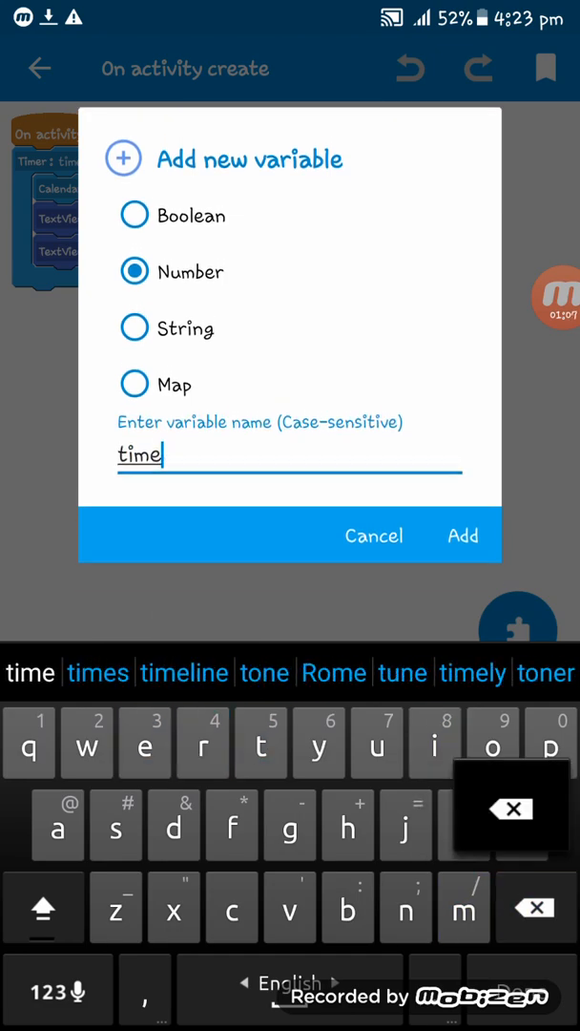
{"action": "left_click", "coordinate": [462, 535]}
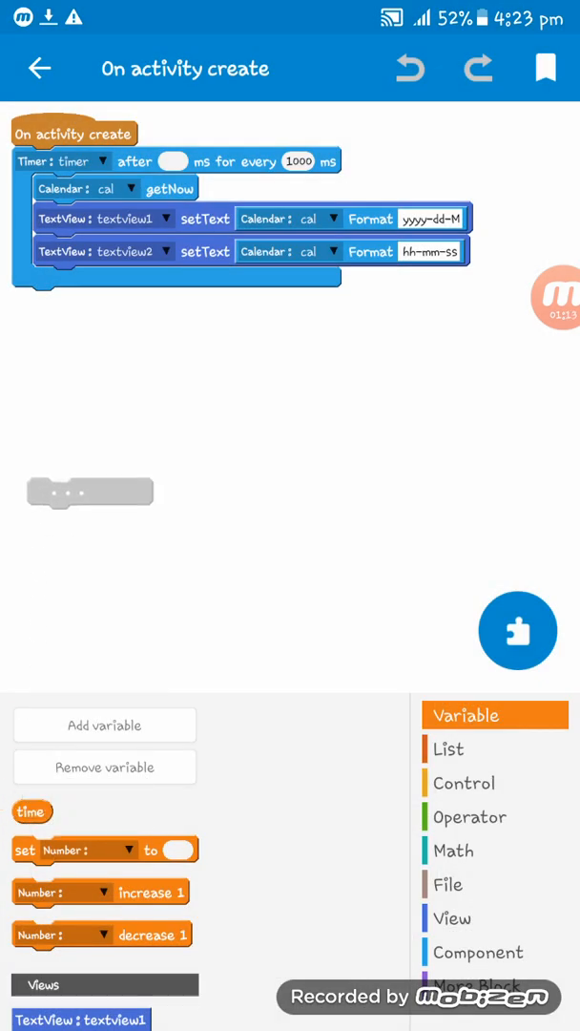
Step: Set time to 0 in On activity create
{"action": "left_click", "coordinate": [89, 492]}
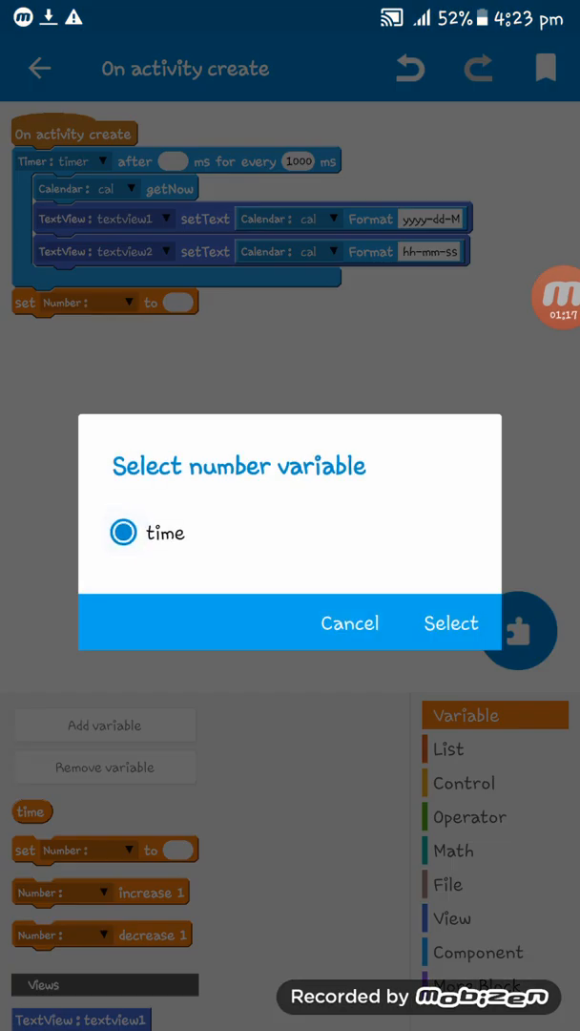
{"action": "left_click", "coordinate": [451, 623]}
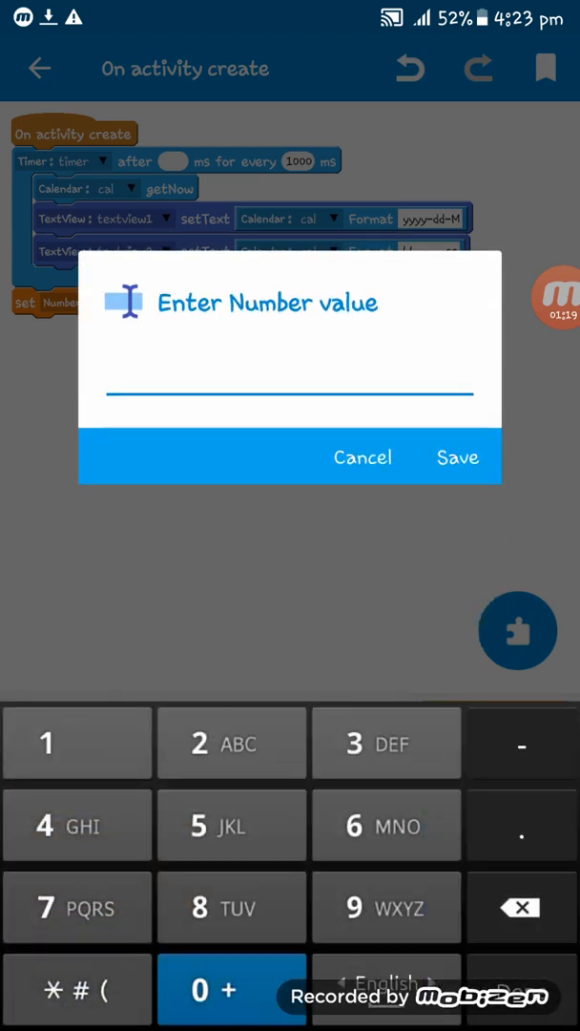
{"action": "left_click", "coordinate": [459, 457]}
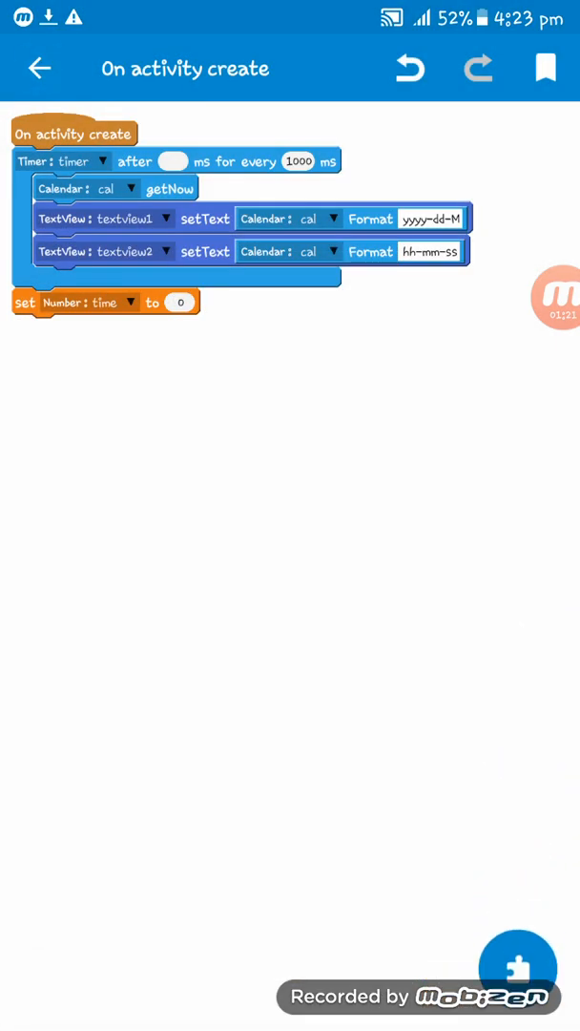
{"action": "left_click", "coordinate": [37, 67]}
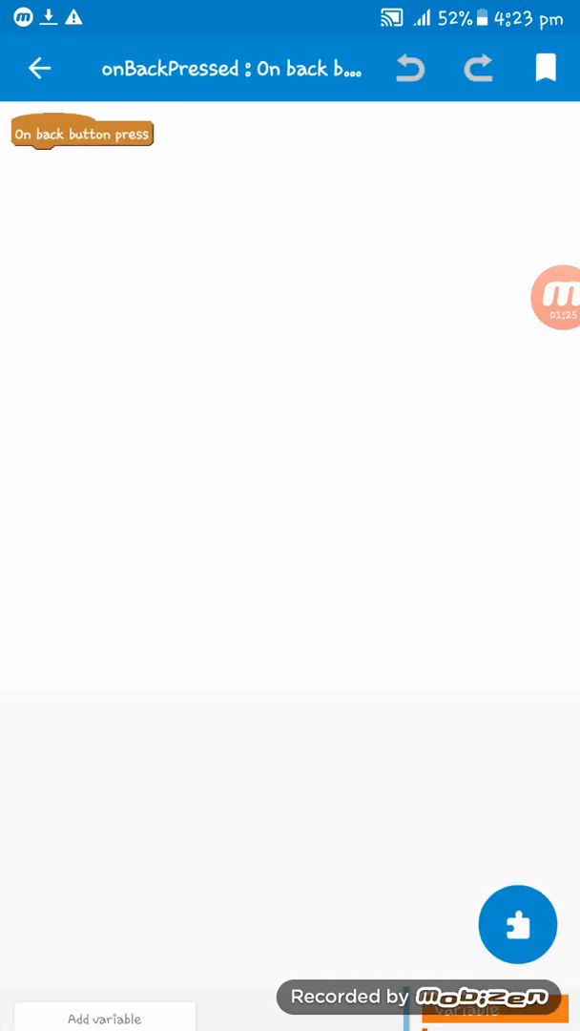
Step: Add a Timer component named timer from the onBackPressed logic
{"action": "left_click", "coordinate": [518, 924]}
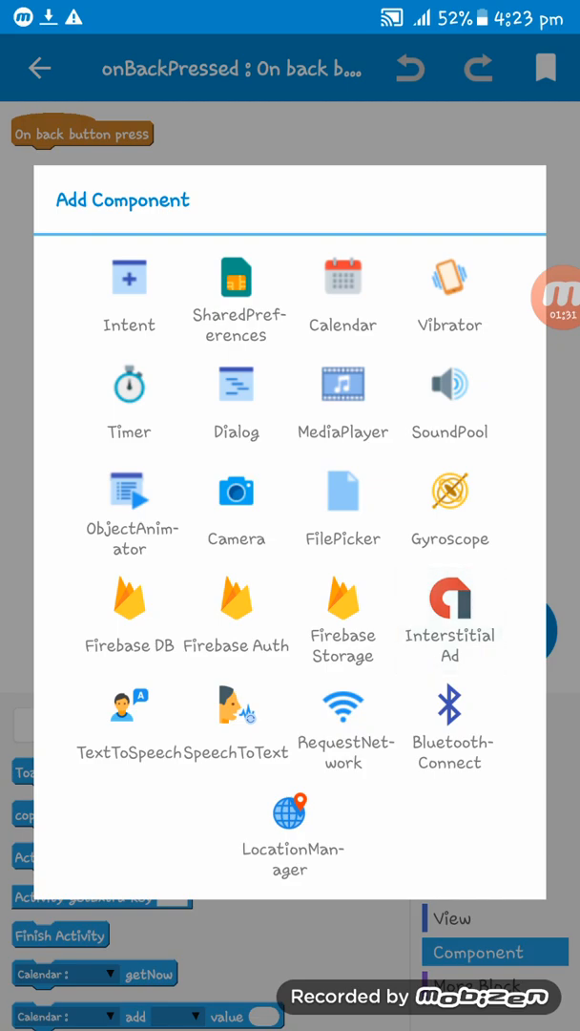
{"action": "left_click", "coordinate": [129, 386]}
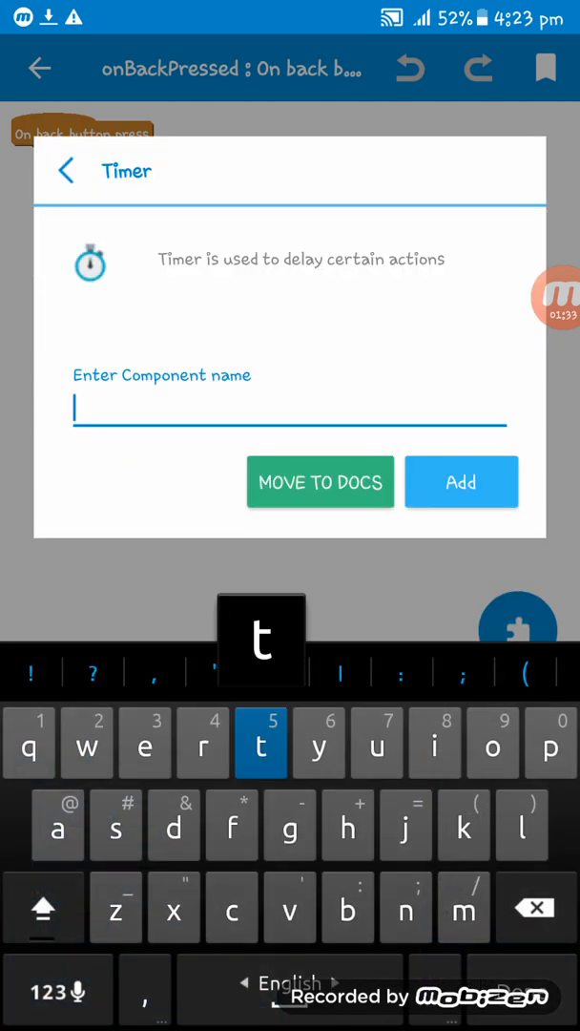
{"action": "type", "text": "time"}
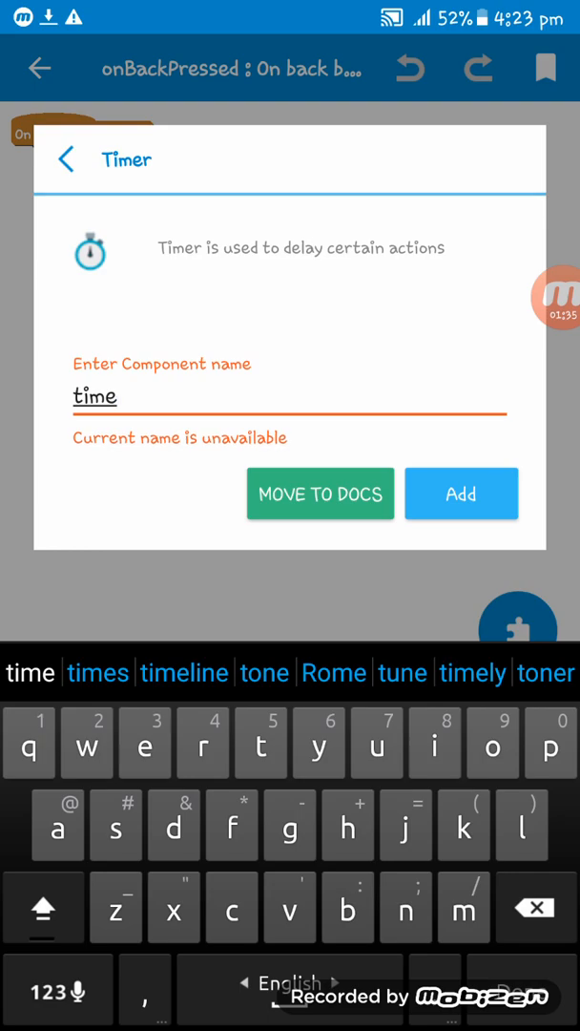
{"action": "type", "text": "r"}
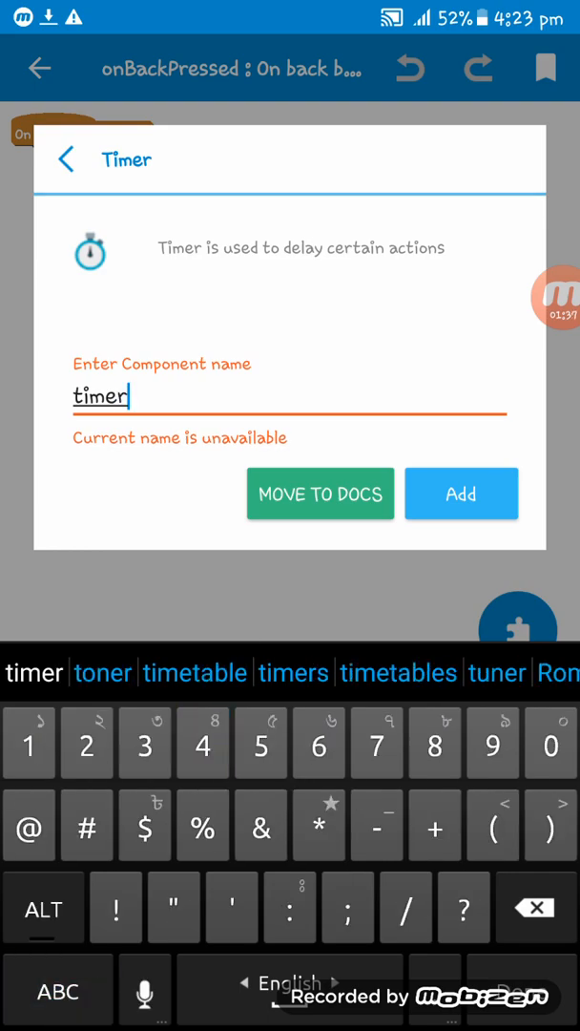
{"action": "left_click", "coordinate": [461, 493]}
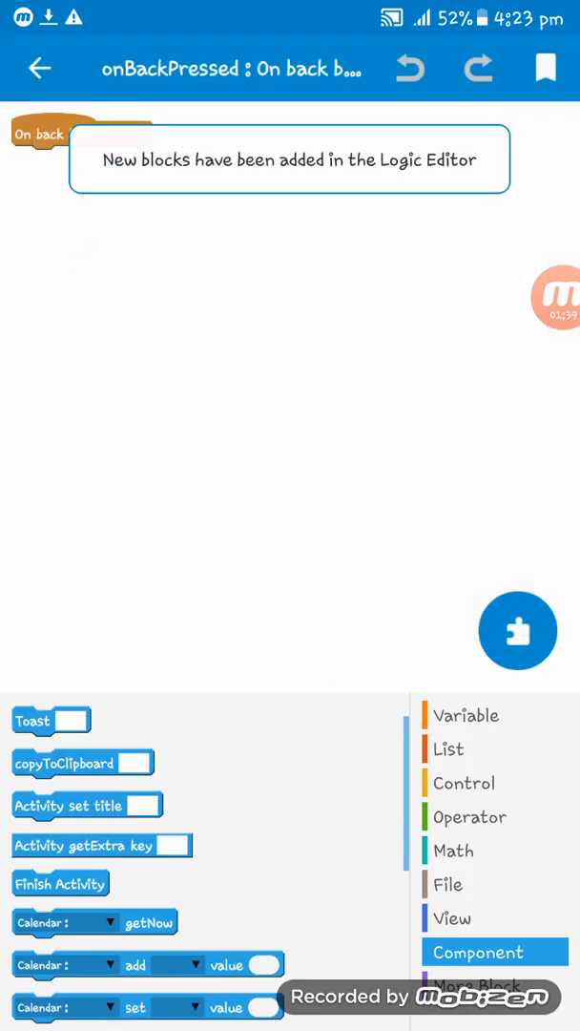
{"action": "scroll", "scroll_direction": "down", "scroll_amount": 3}
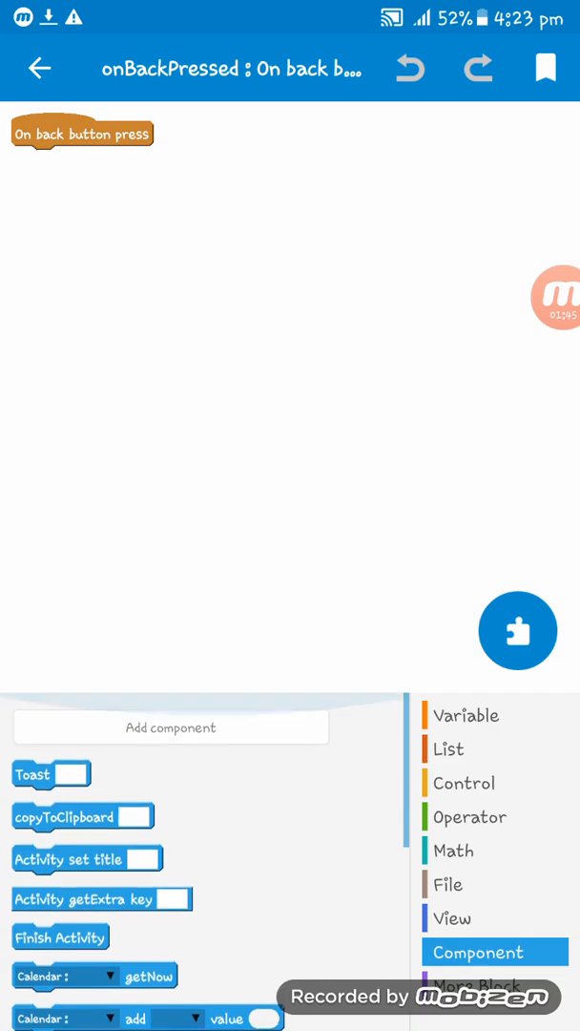
Step: Make onBackPressed increase time by 1
{"action": "left_click", "coordinate": [465, 715]}
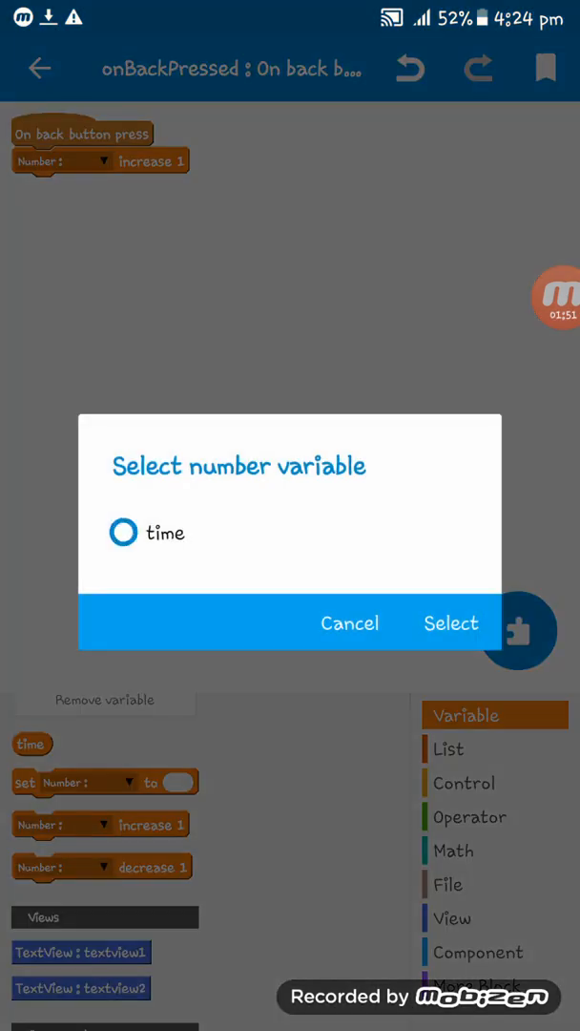
{"action": "left_click", "coordinate": [450, 623]}
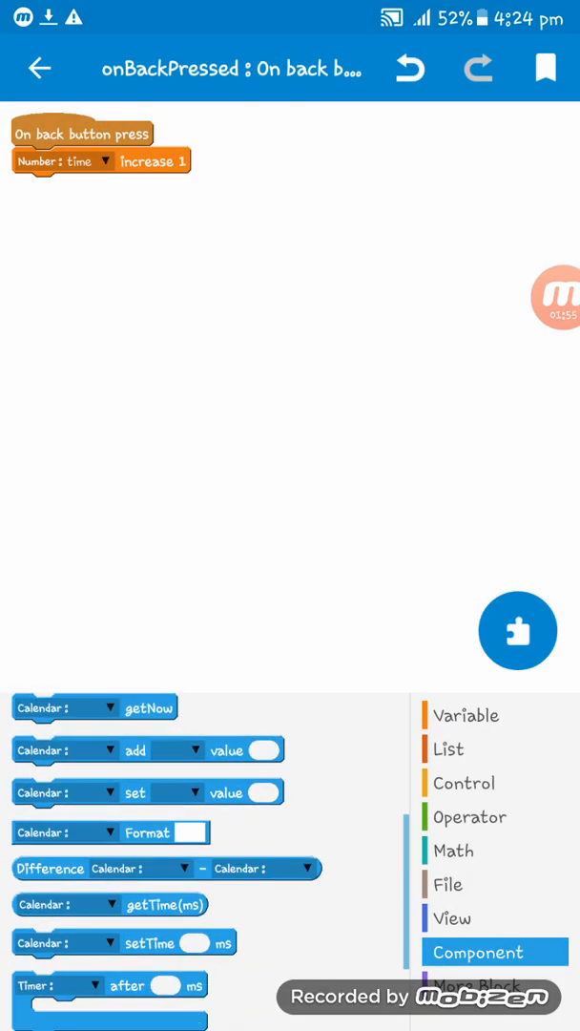
{"action": "scroll", "scroll_direction": "down", "scroll_amount": 3}
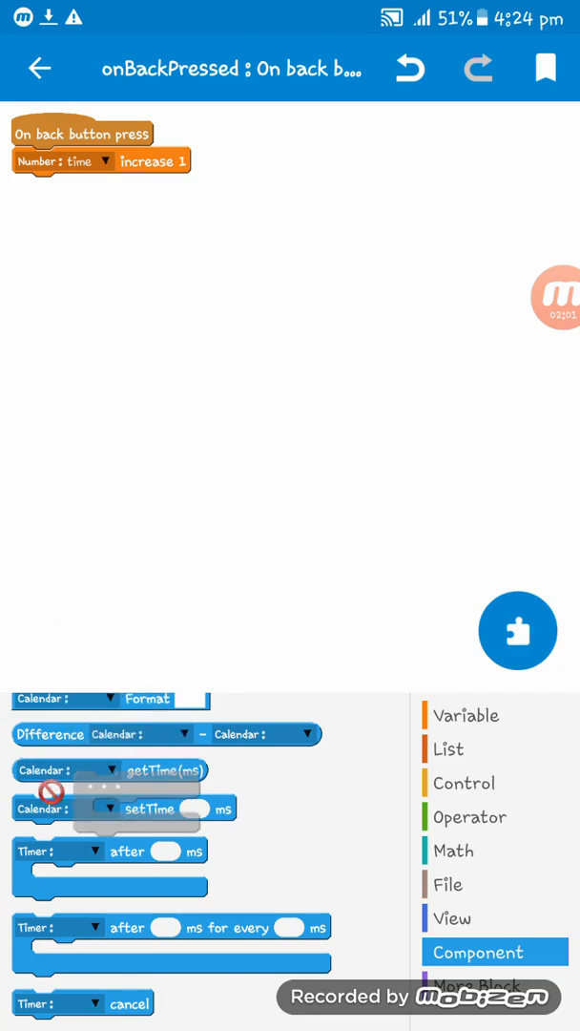
Step: Add an if/else checking time = 2, with Finish Activity in the then branch
{"action": "left_click", "coordinate": [464, 783]}
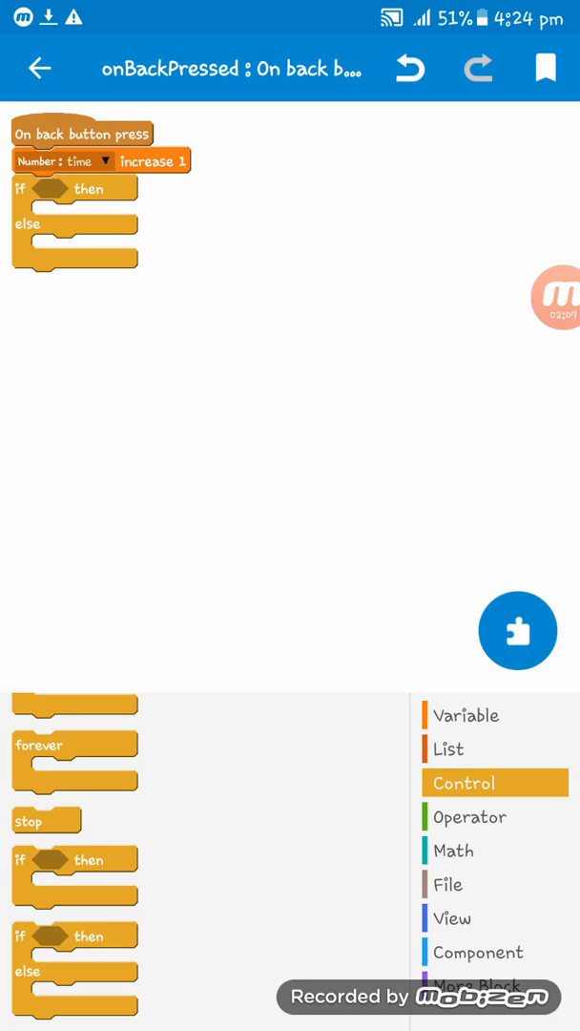
{"action": "left_click", "coordinate": [469, 816]}
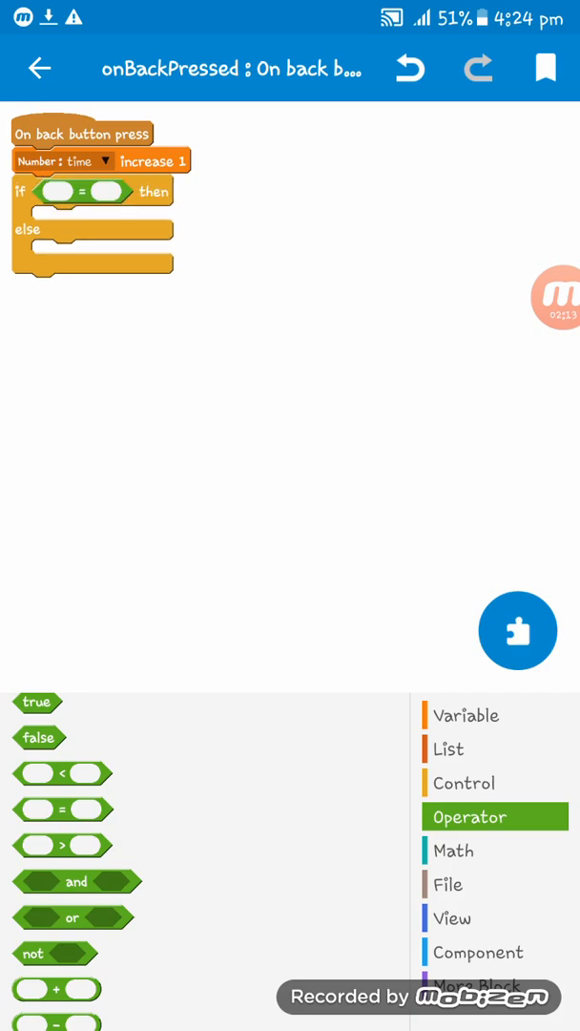
{"action": "left_click", "coordinate": [465, 714]}
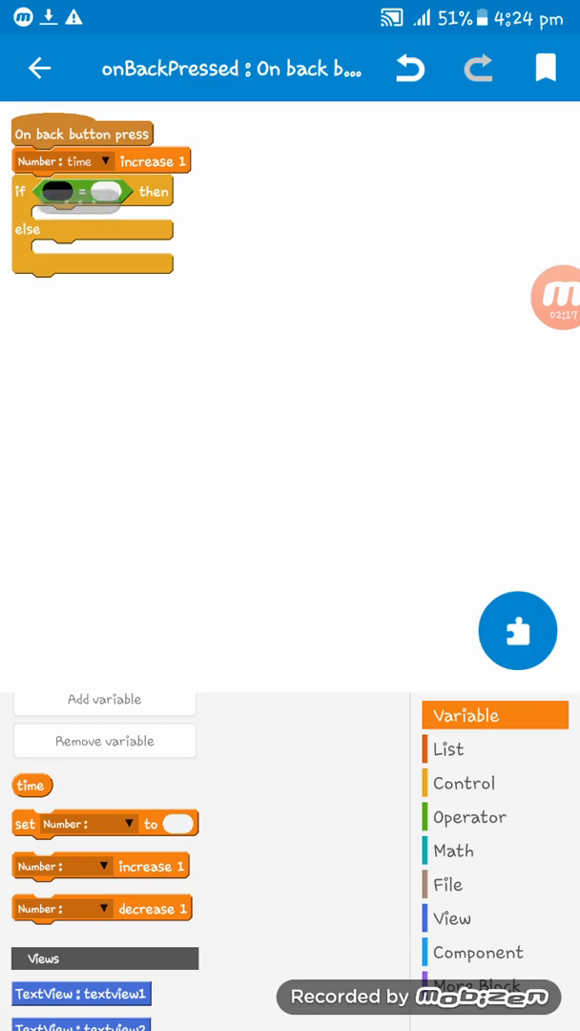
{"action": "left_click", "coordinate": [112, 194]}
{"action": "type", "text": "2"}
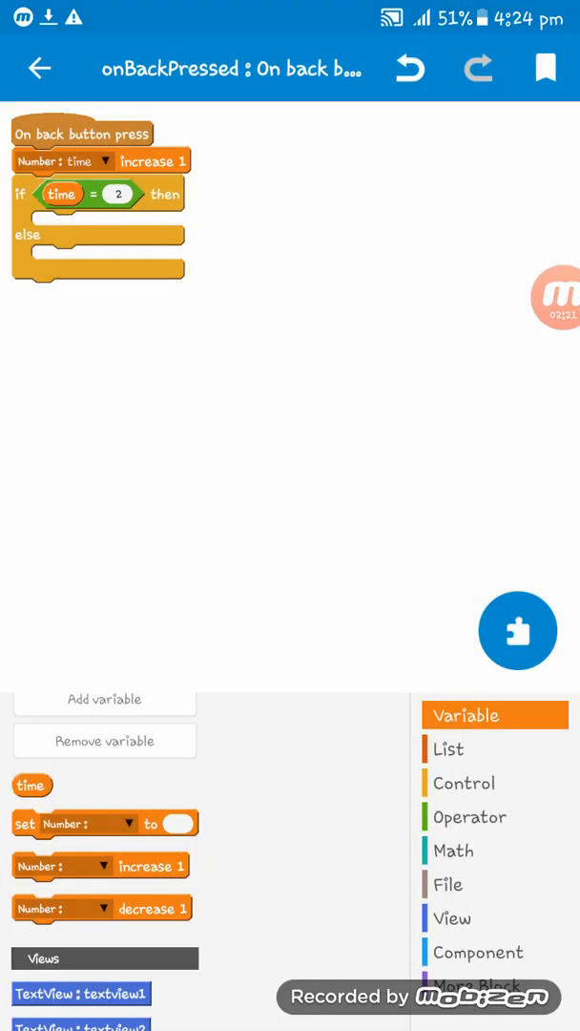
{"action": "left_click", "coordinate": [447, 884]}
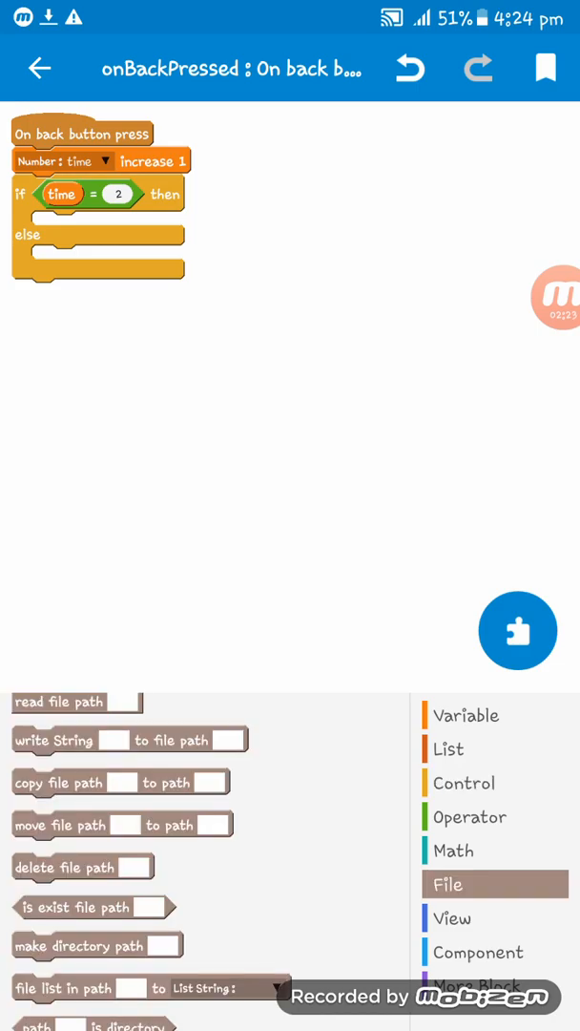
{"action": "left_click", "coordinate": [481, 951]}
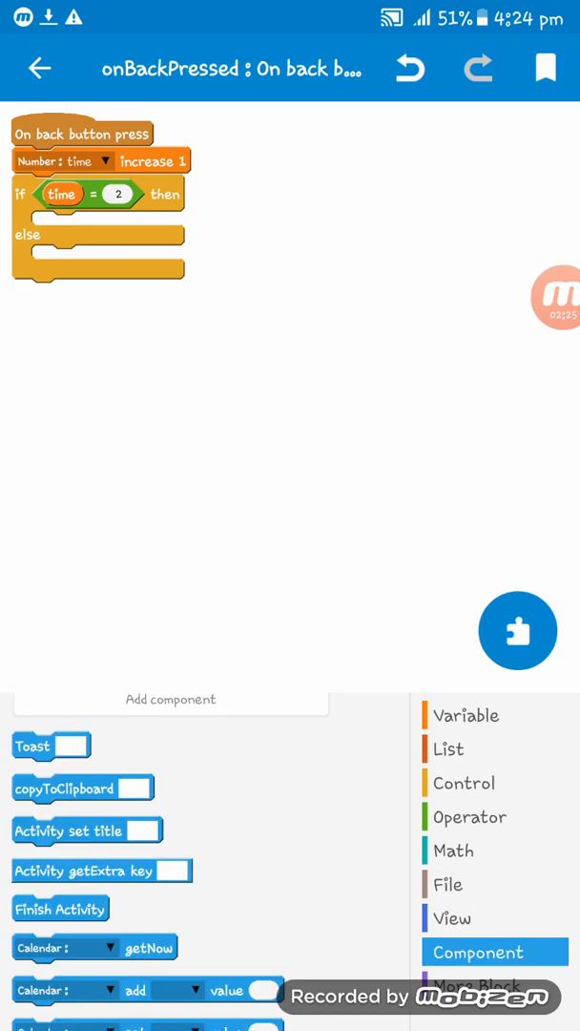
{"action": "scroll", "scroll_direction": "down", "scroll_amount": 3}
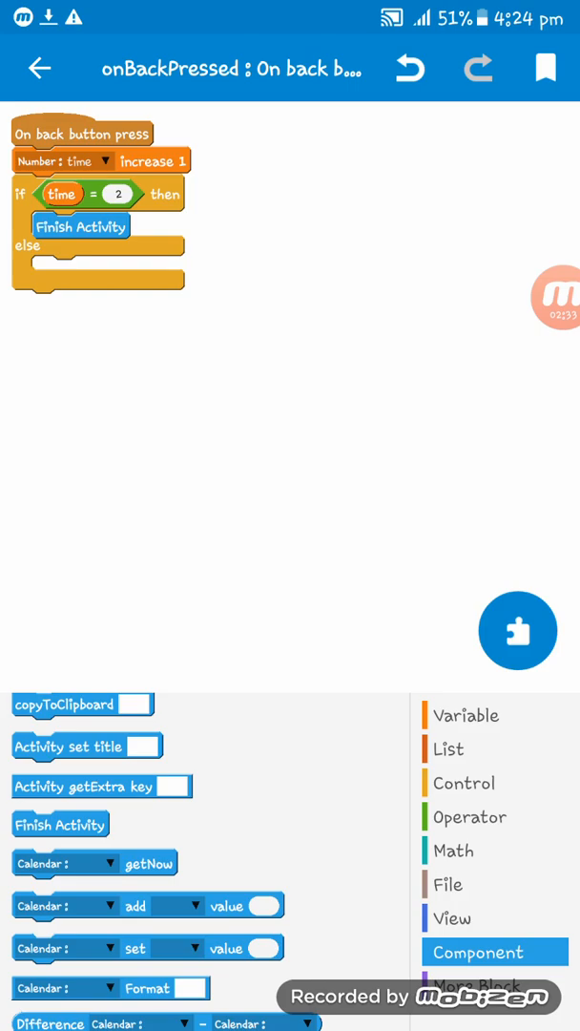
Step: Put a Toast 'Press back again to Exit' in the else branch and return to the layout
{"action": "scroll", "scroll_direction": "down", "scroll_amount": 3}
{"action": "type", "text": "Press back again"}
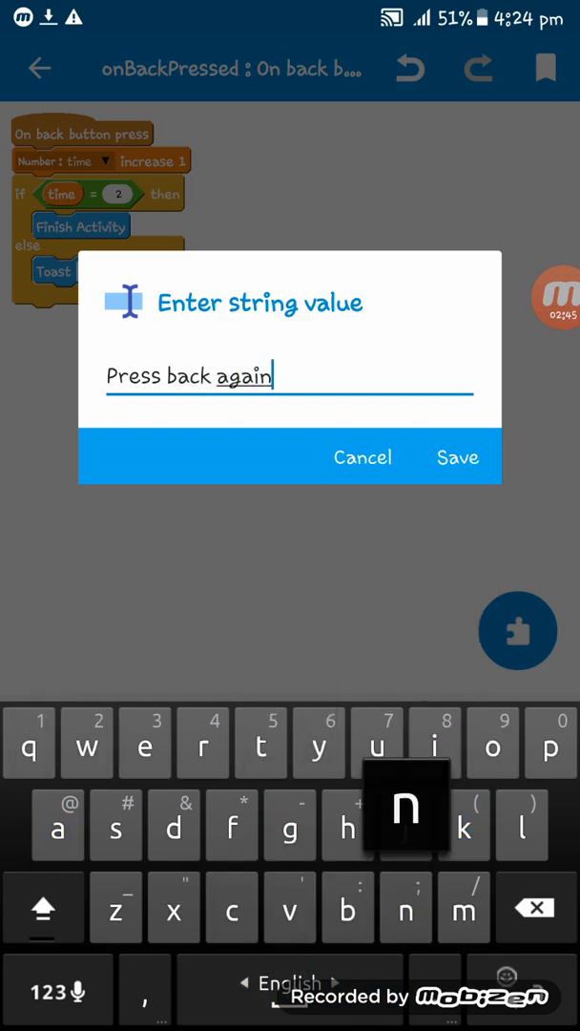
{"action": "type", "text": "to"}
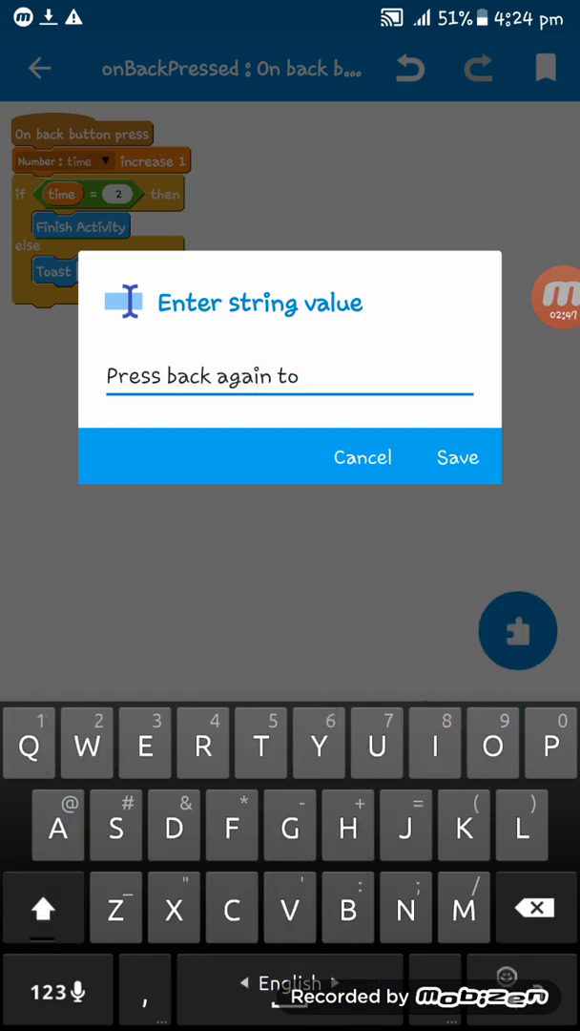
{"action": "type", "text": "Ex"}
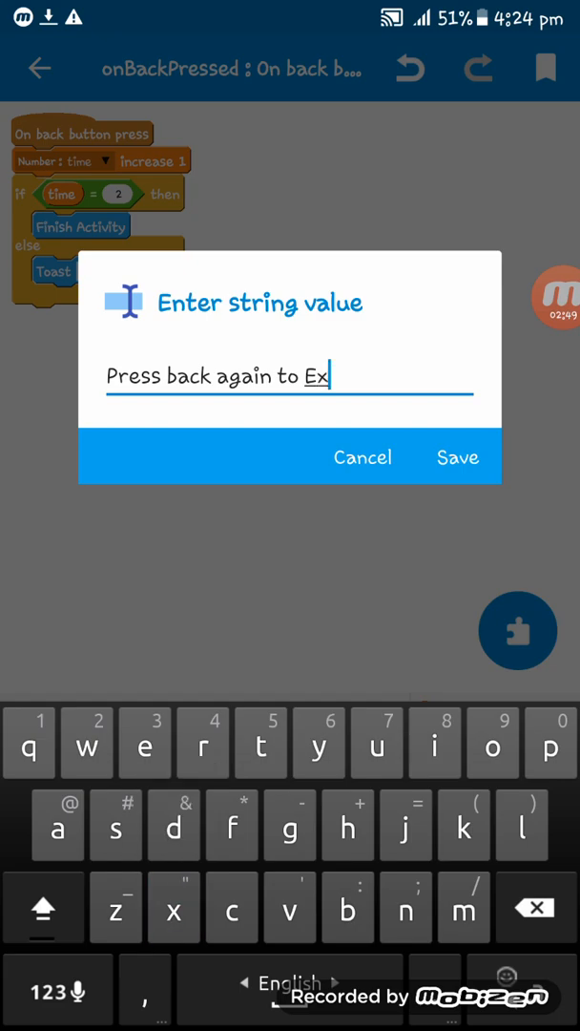
{"action": "left_click", "coordinate": [458, 458]}
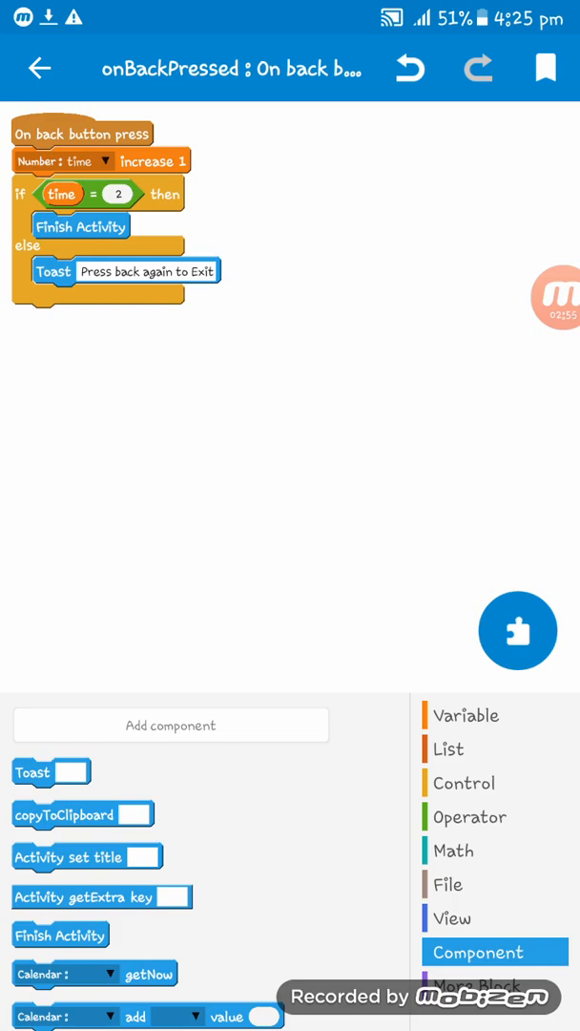
{"action": "left_click", "coordinate": [469, 816]}
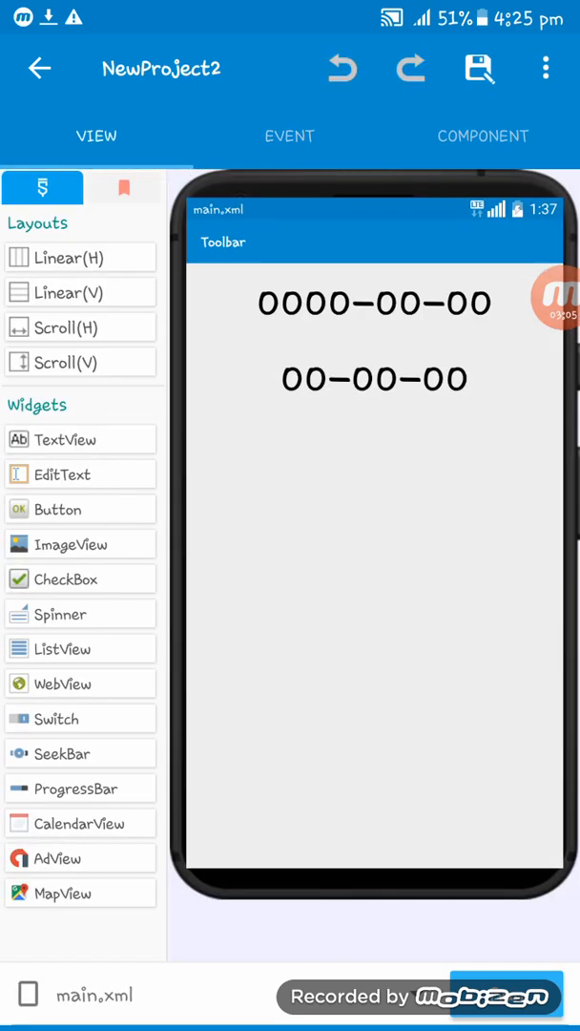
Step: Run and install the updated digital clock app, then press Back once to see the exit toast
{"action": "left_click", "coordinate": [289, 135]}
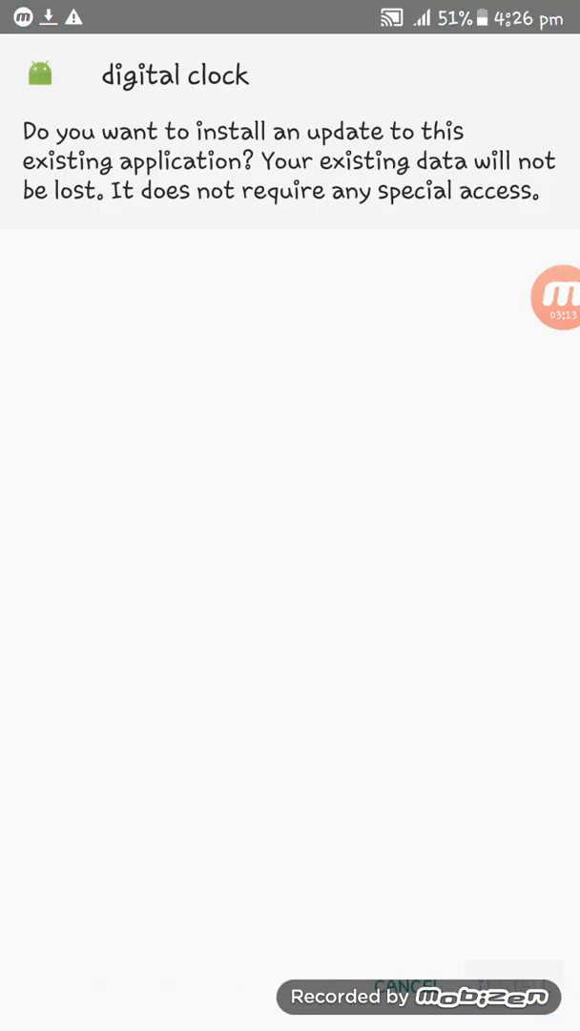
{"action": "left_click", "coordinate": [516, 981]}
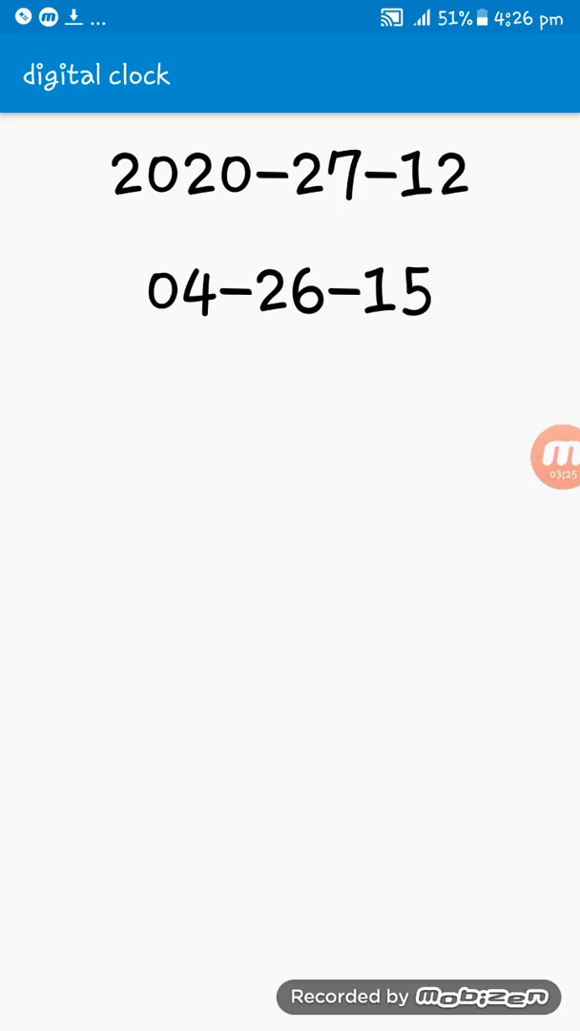
{"action": "key", "text": "Back"}
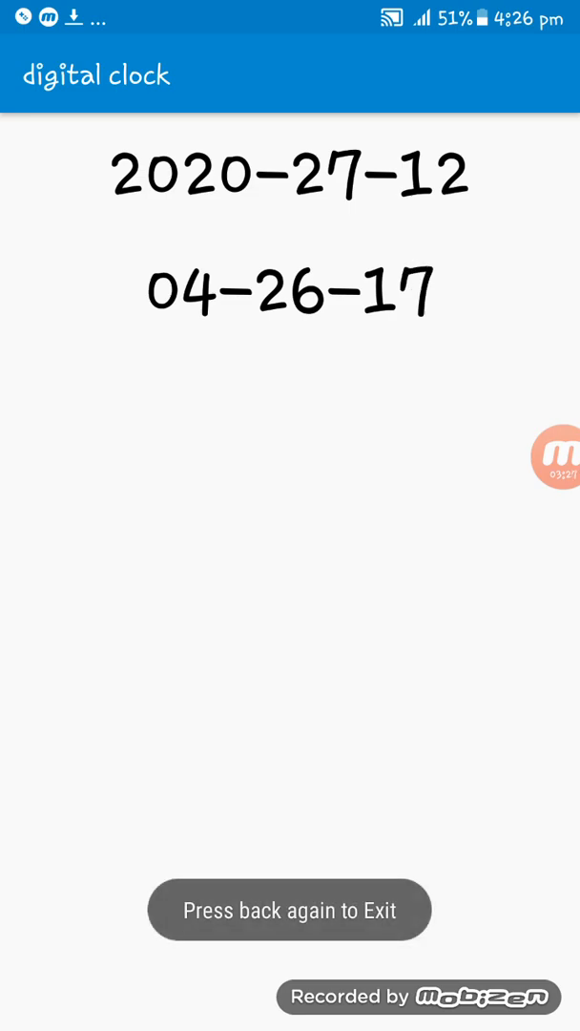